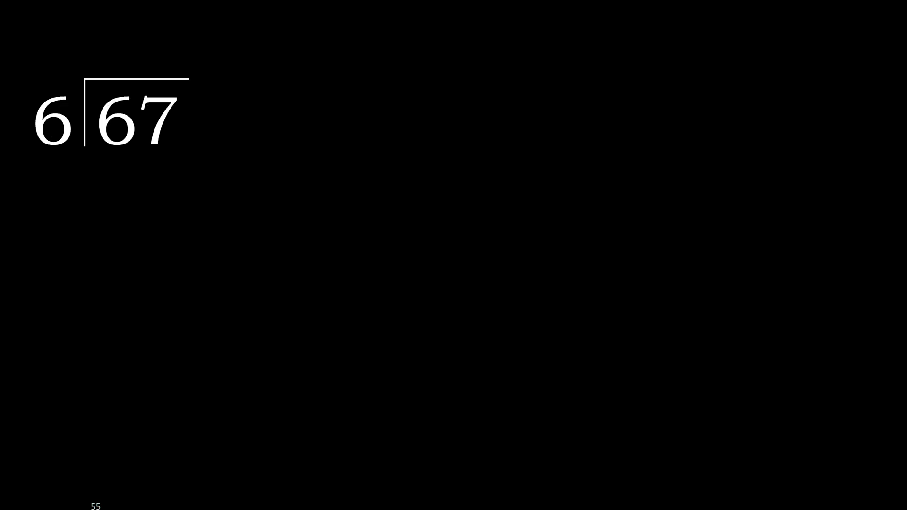
# Ink the quotient digit 1 above the 6 of 67, with 6 beneath it
pyautogui.moveTo(61, 138); pyautogui.dragTo(133, 148)
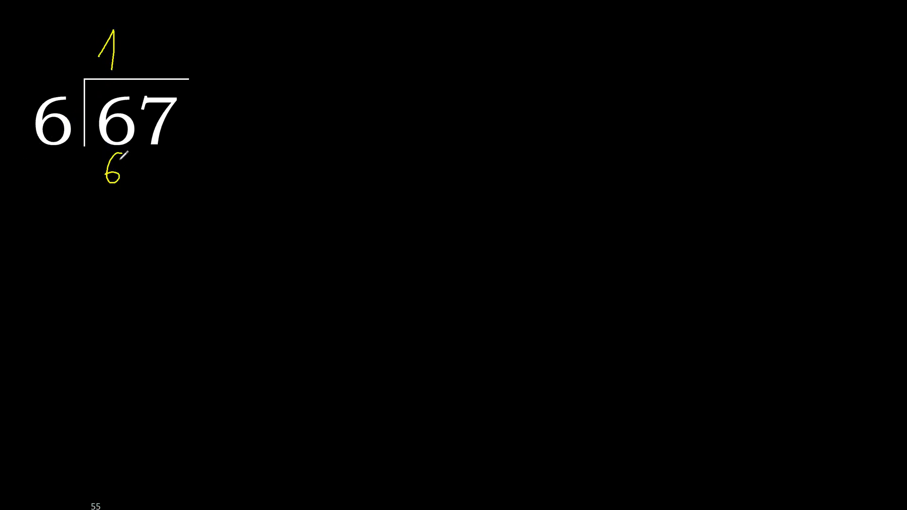
pyautogui.moveTo(99, 190); pyautogui.dragTo(125, 190)
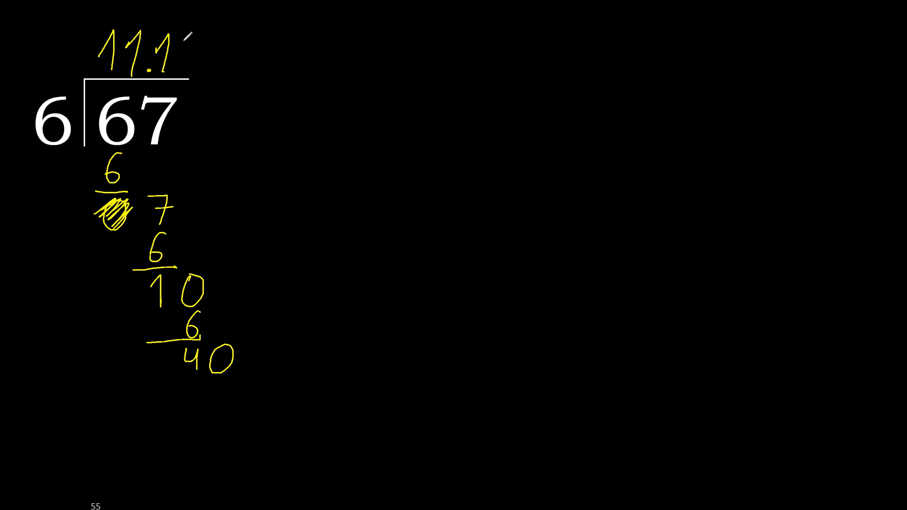
pyautogui.moveTo(185, 52); pyautogui.dragTo(196, 51)
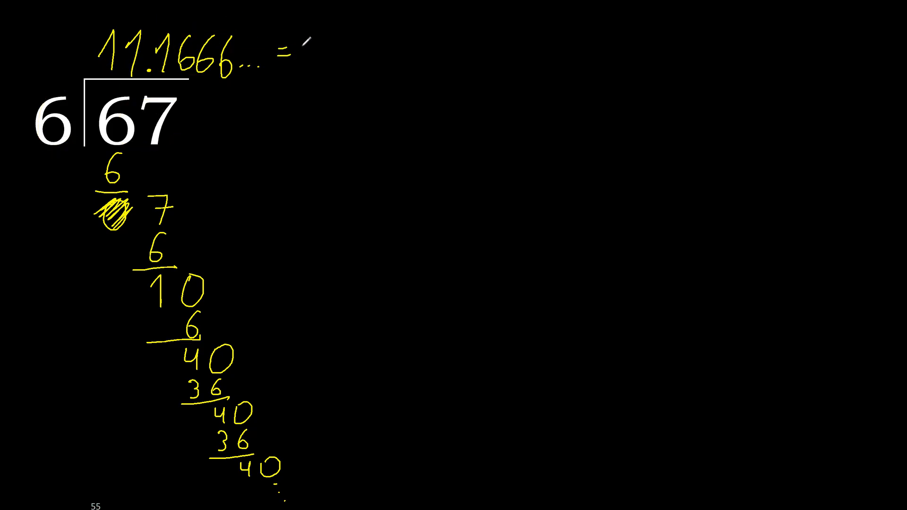
# Write "= 11." after 11.1666… to start the repeating-decimal form
pyautogui.write('11.')
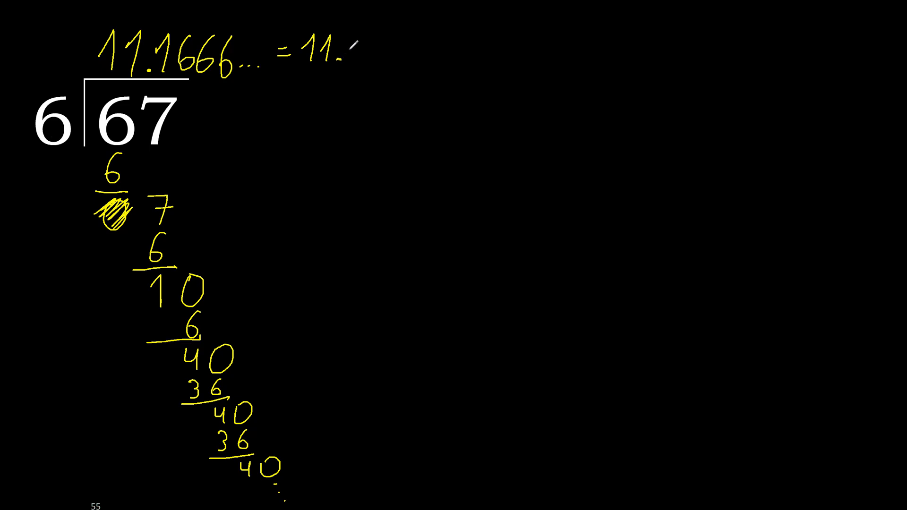